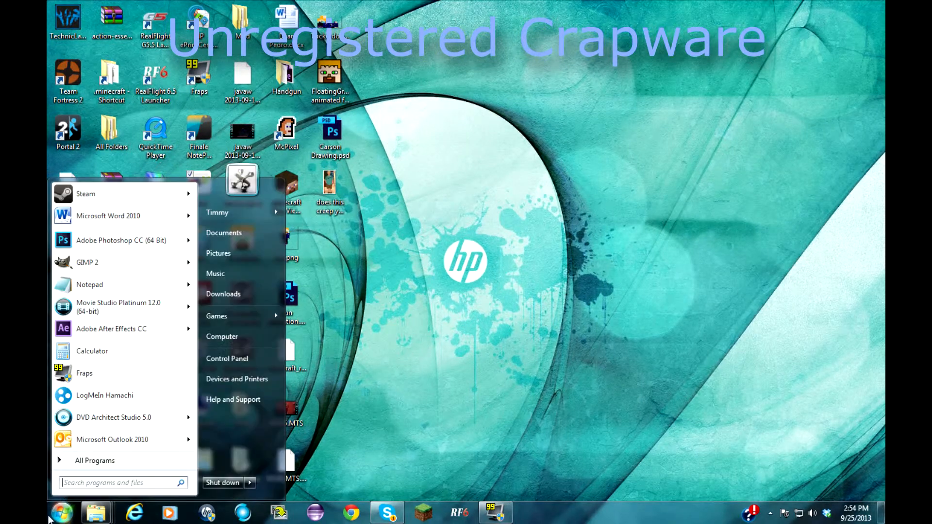
- Launch Notepad and type the greeting 'Hello guys Today I am going to…', fixing a typo
left_click(90, 284)
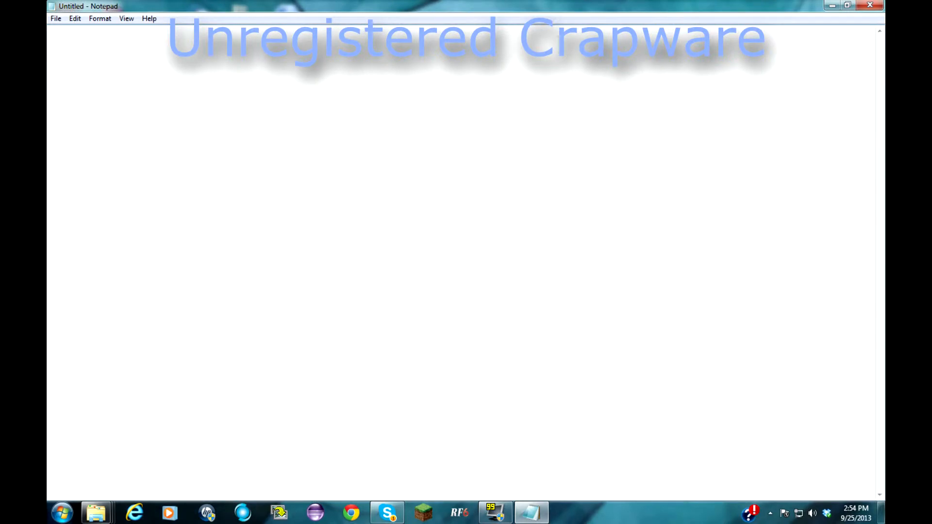
type("Hello guy")
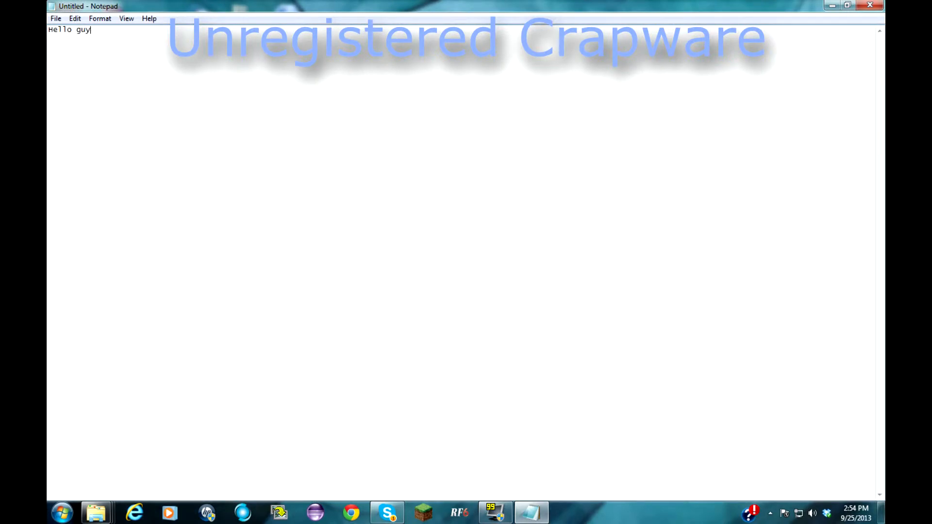
key("Backspace")
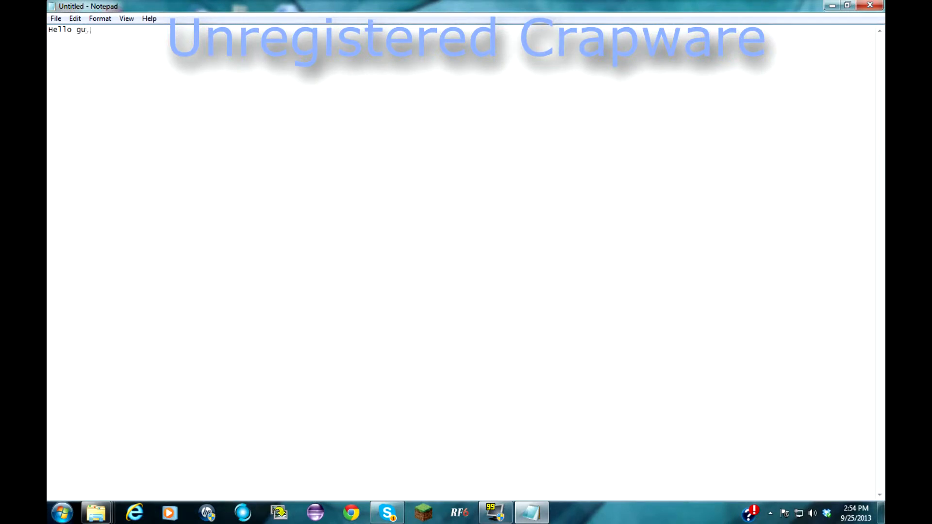
type("ys Today")
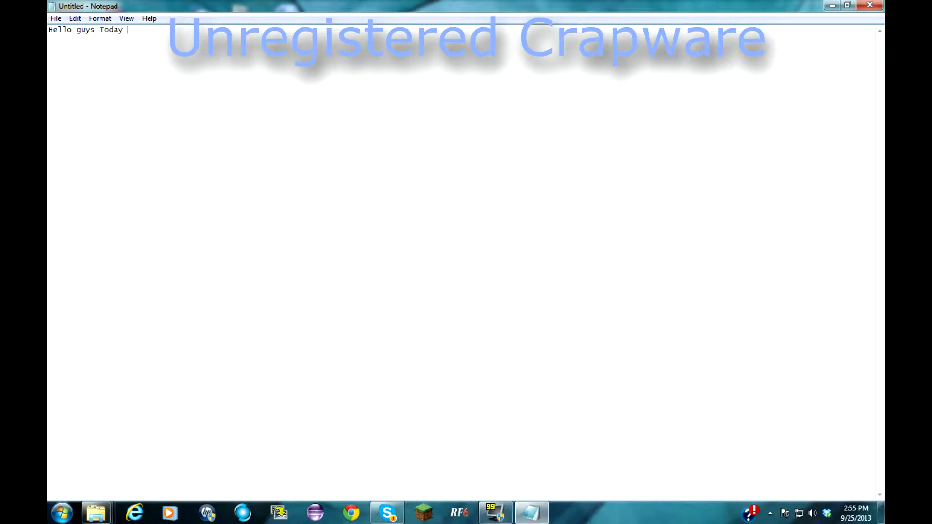
type("I am going to")
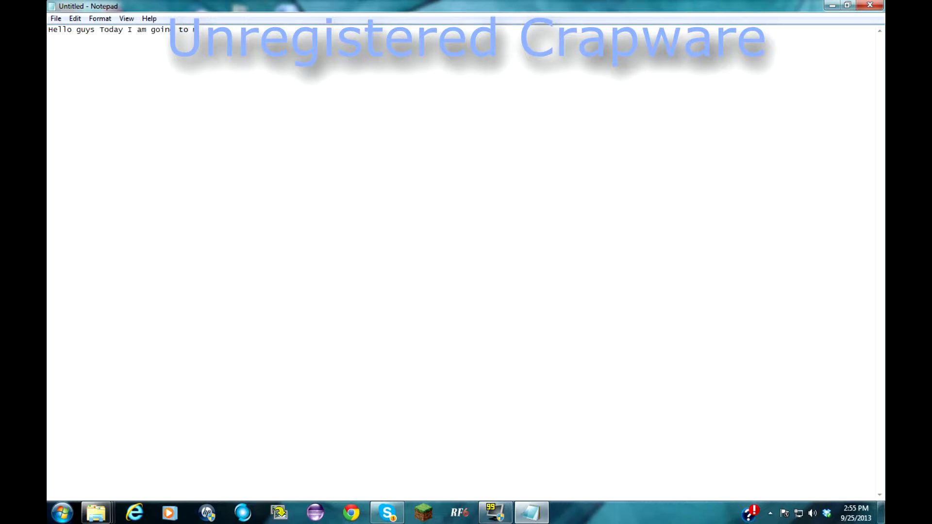
type("be")
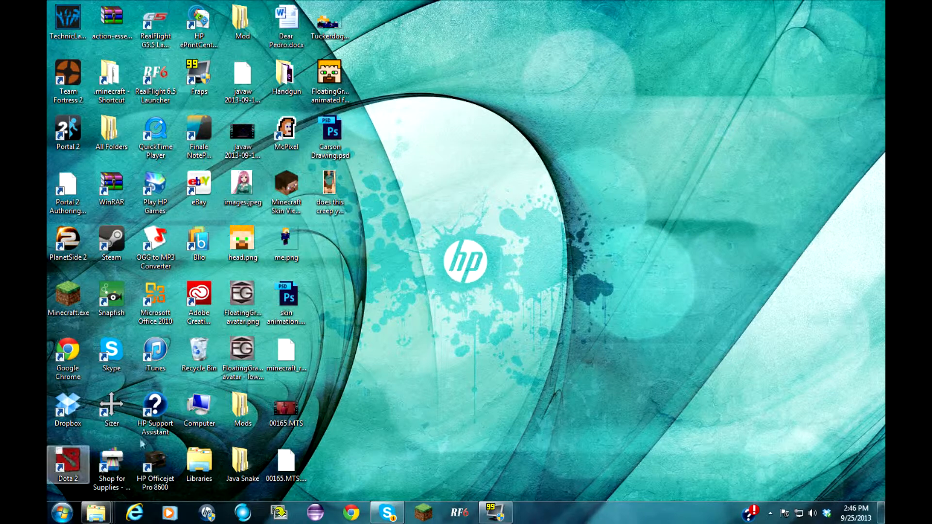
- Launch Notepad from the Start menu and type 'Hey guys! Today'
left_click(61, 513)
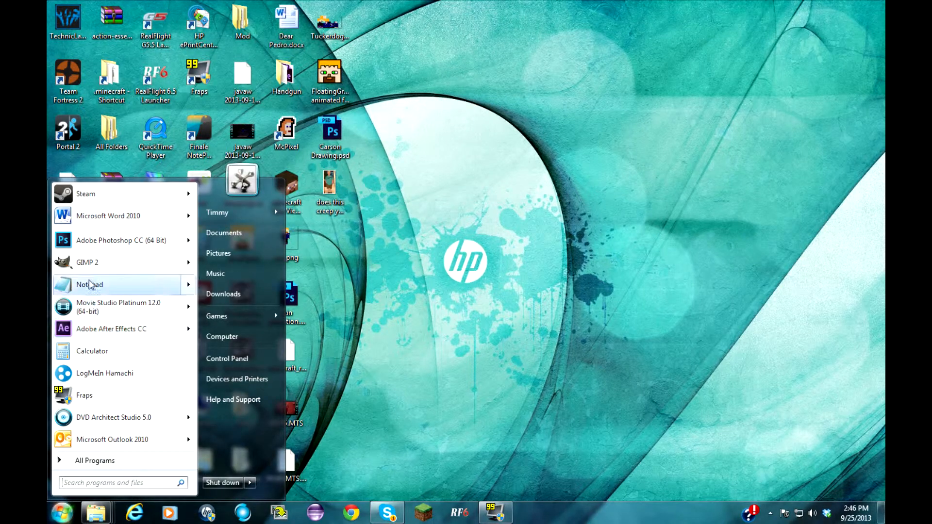
left_click(90, 284)
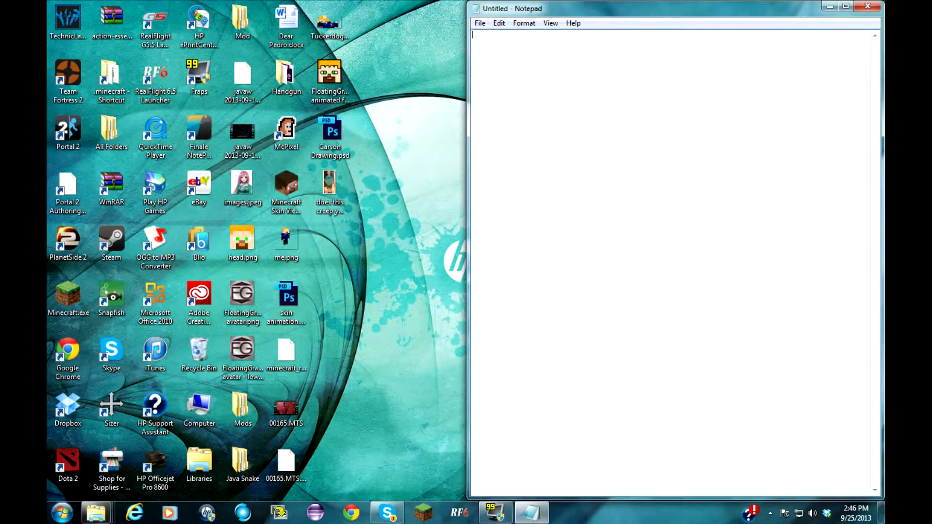
type("Hey guys")
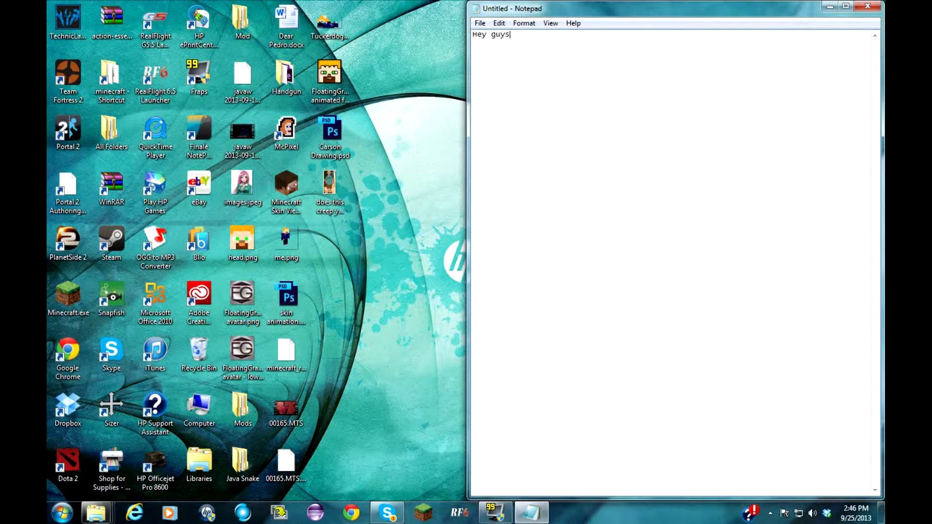
type("!")
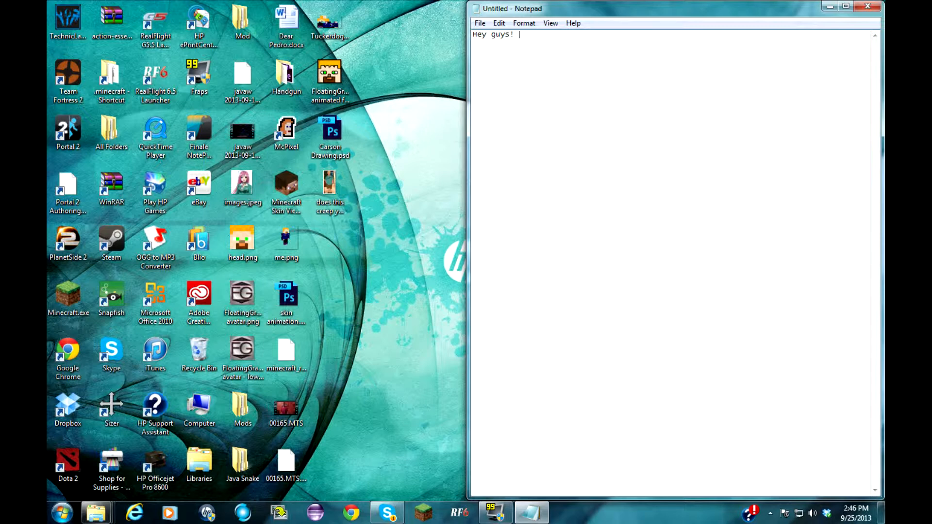
type("Today")
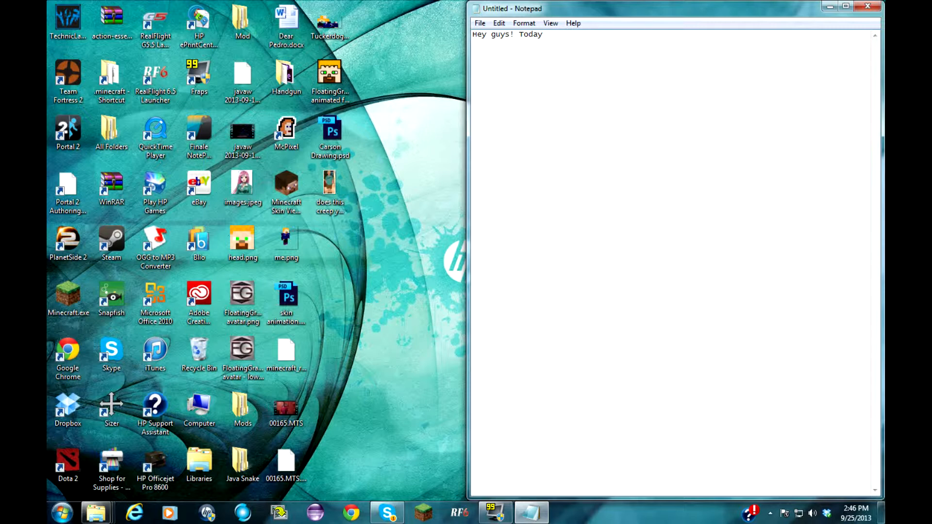
- Select the note's text, including the word 'guys!'
key("ctrl+a")
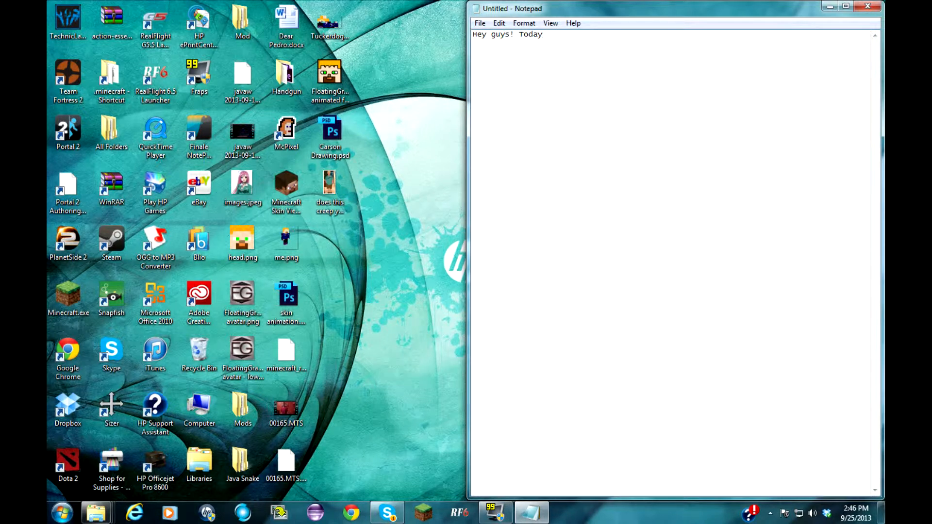
double_click(501, 34)
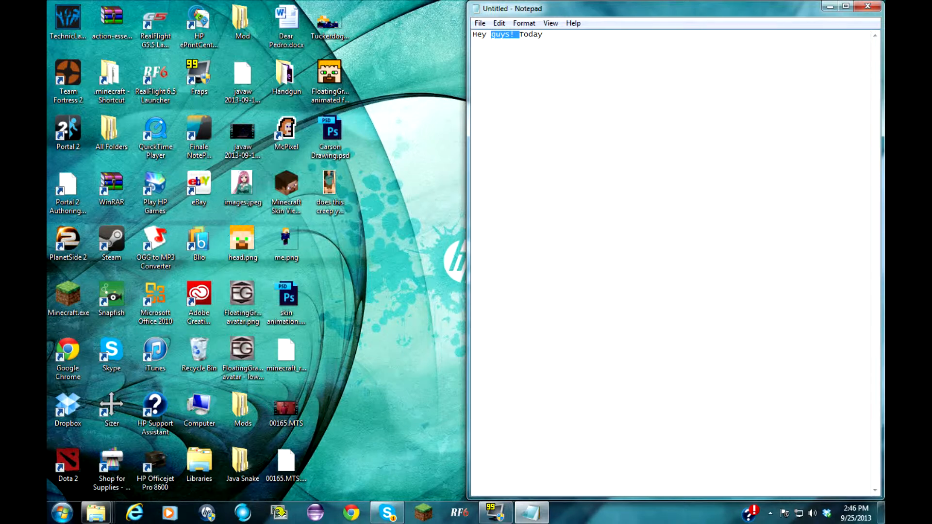
key("ctrl+a")
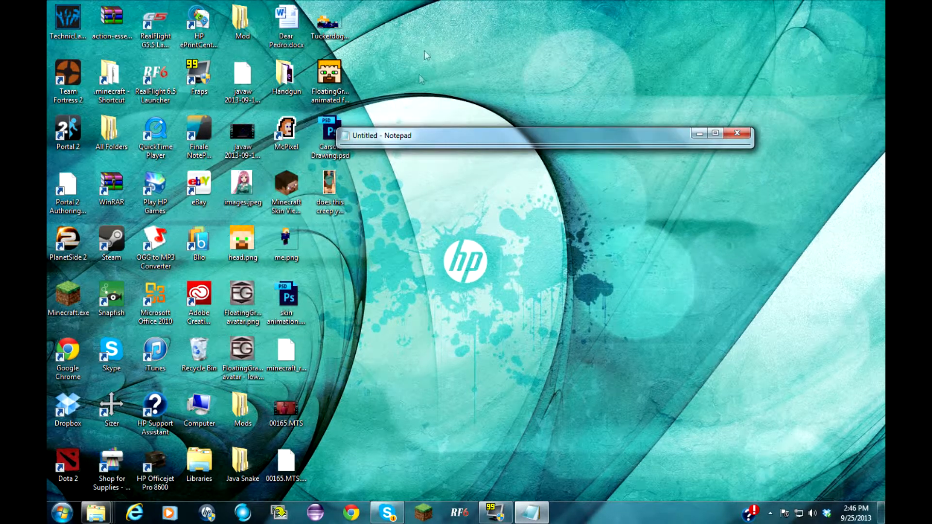
mouse_move(220, 249)
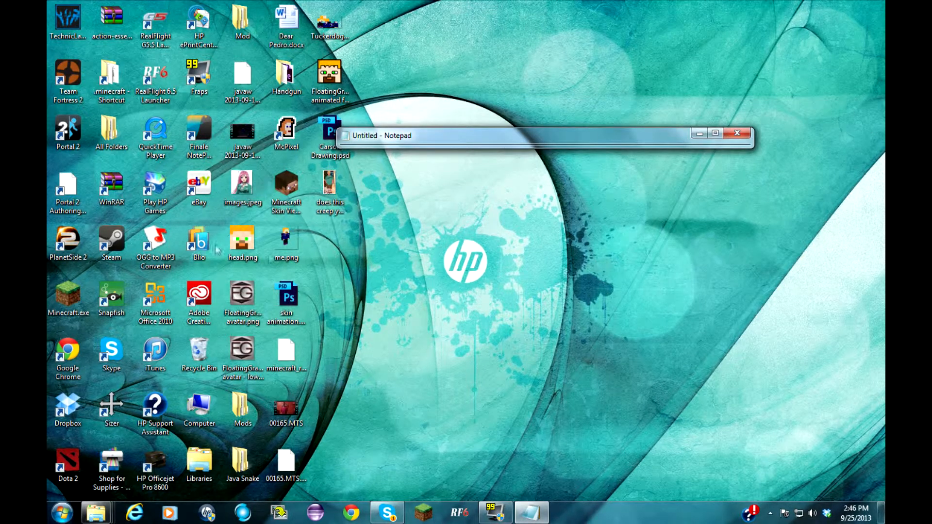
mouse_move(737, 31)
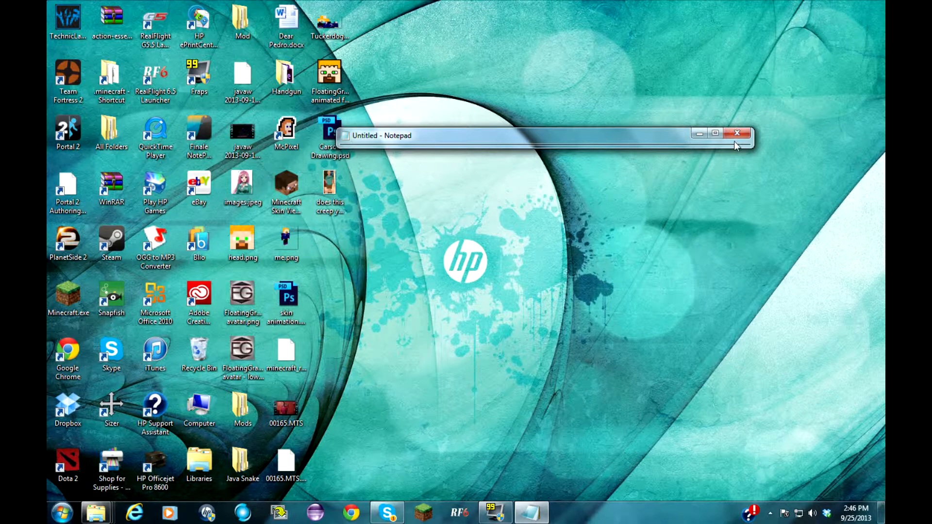
- Close the untitled Notepad note and choose Don't Save
left_click(738, 133)
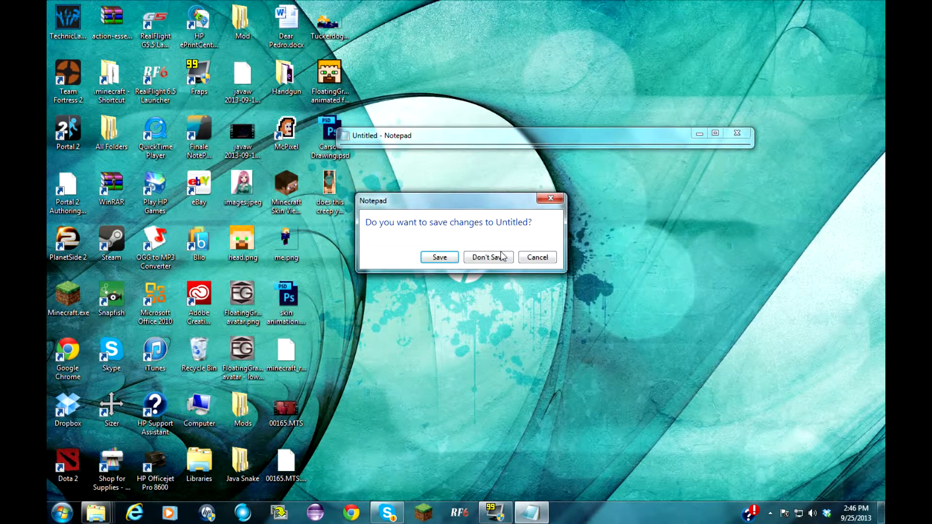
left_click(487, 257)
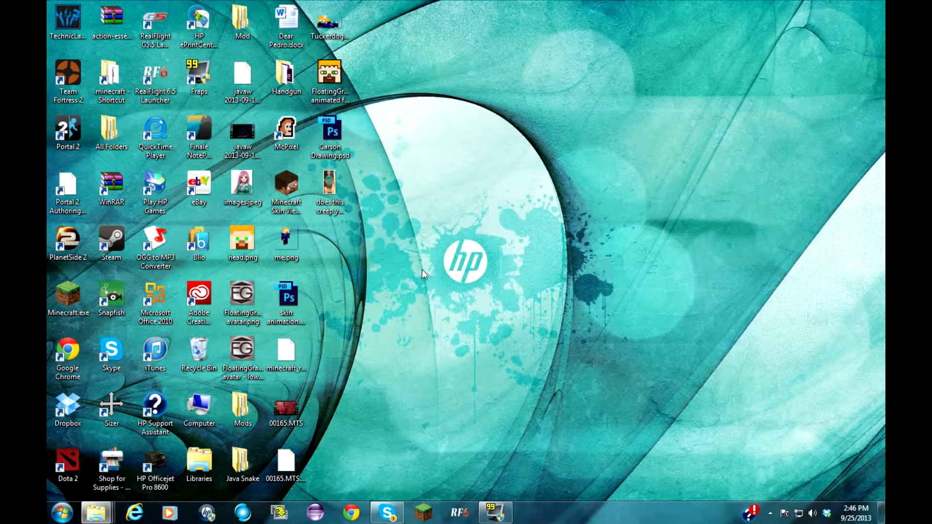
mouse_move(483, 296)
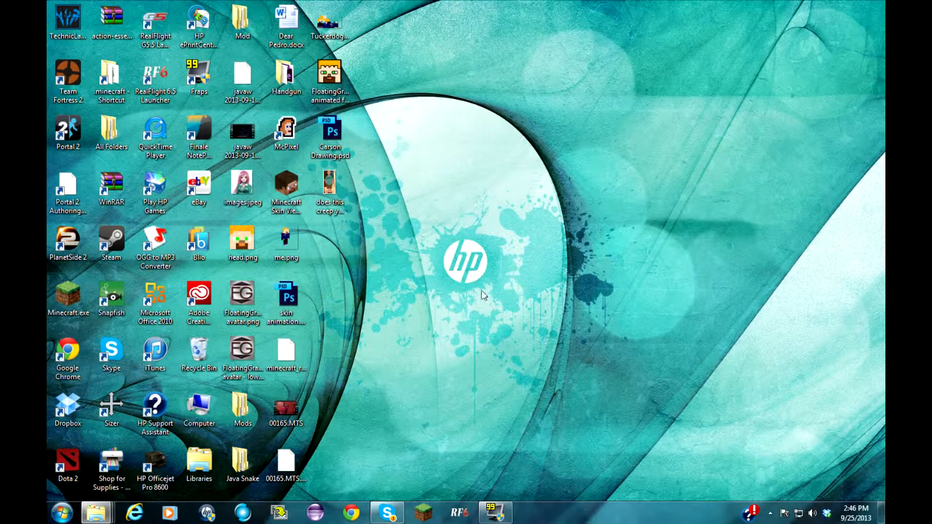
mouse_move(497, 183)
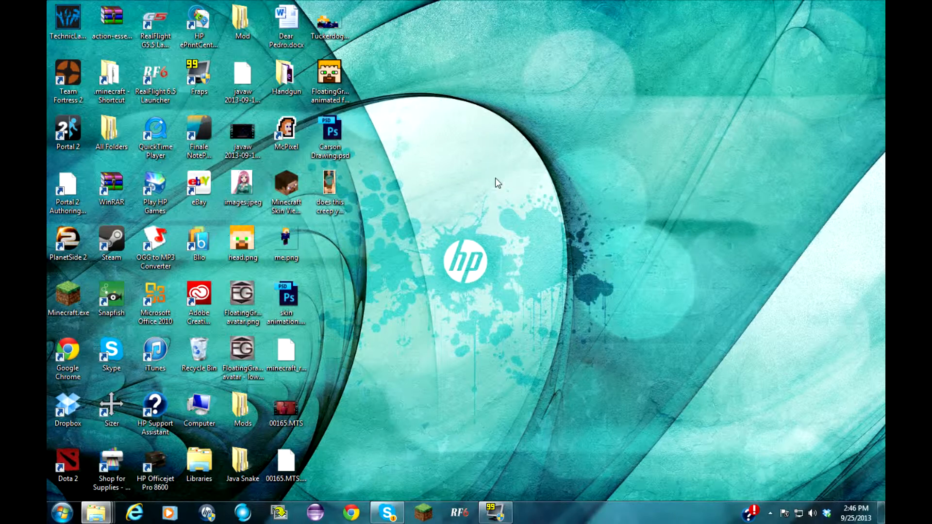
mouse_move(508, 466)
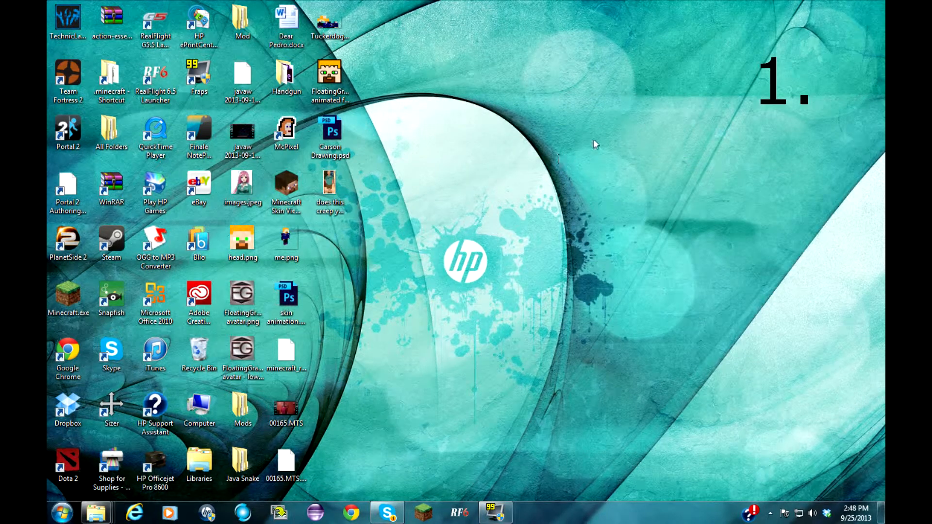
mouse_move(585, 156)
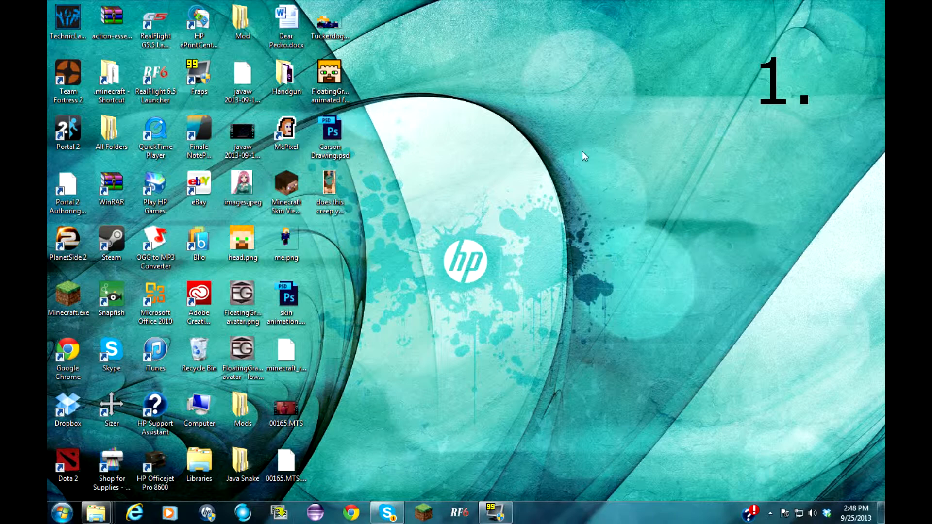
mouse_move(559, 167)
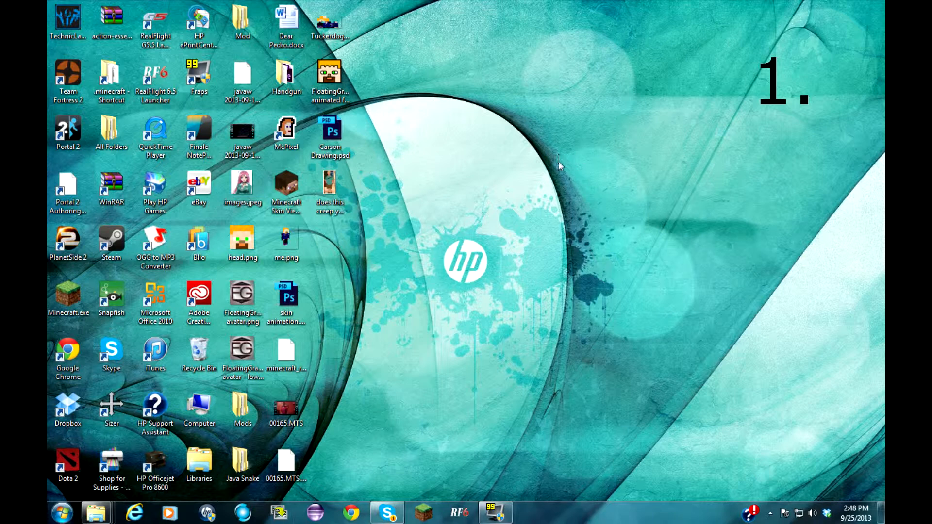
mouse_move(553, 165)
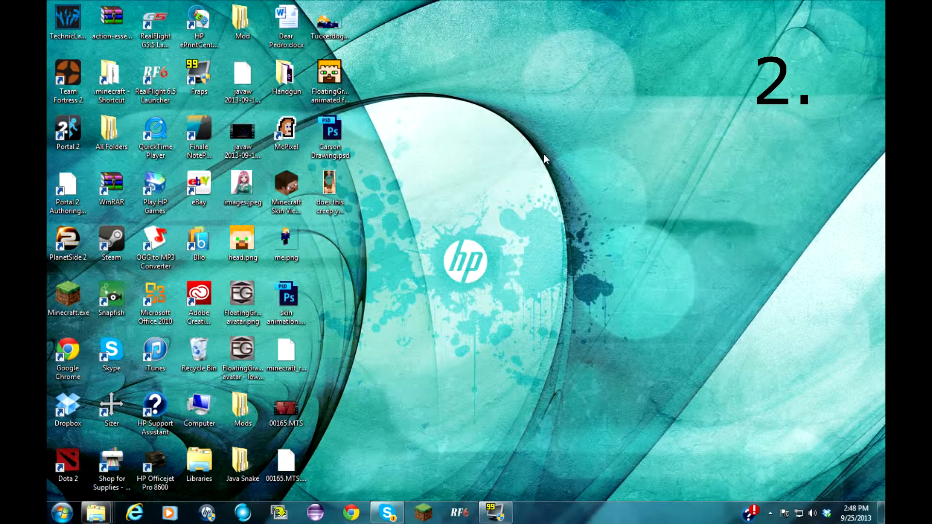
mouse_move(629, 69)
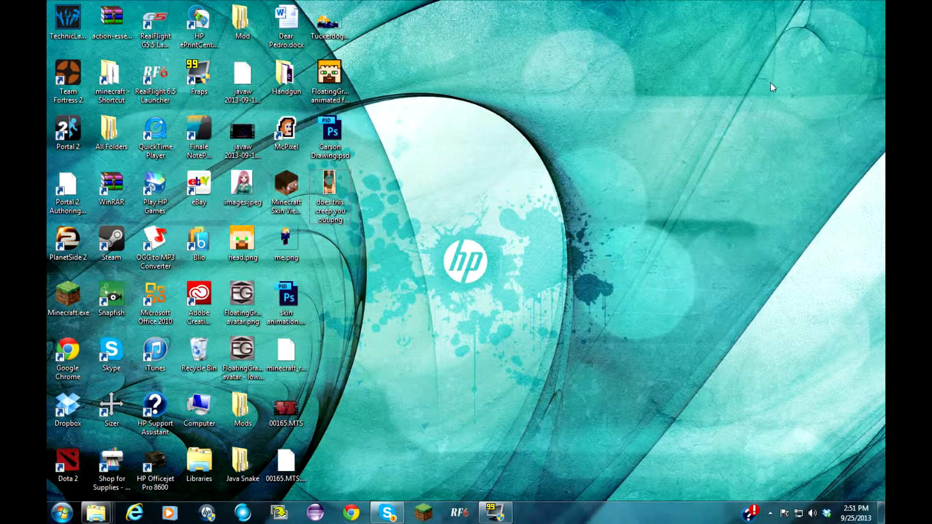
mouse_move(803, 27)
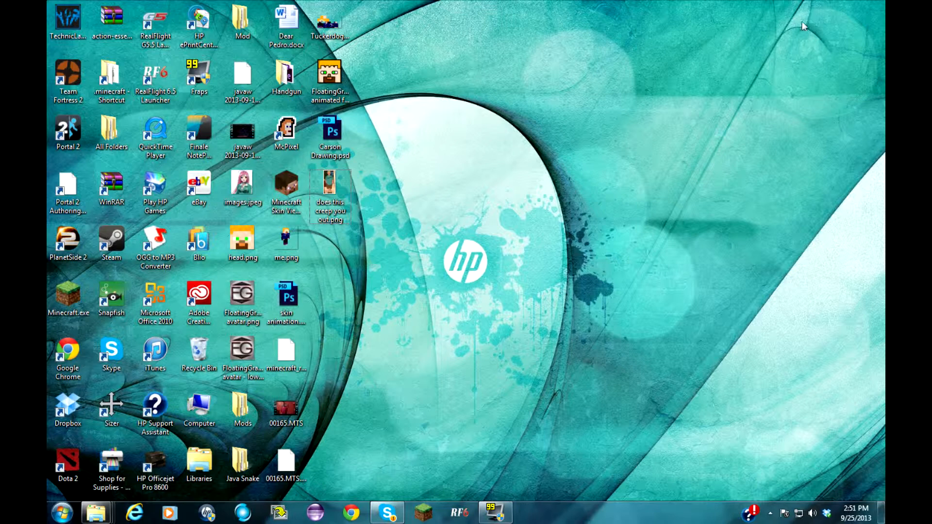
mouse_move(636, 180)
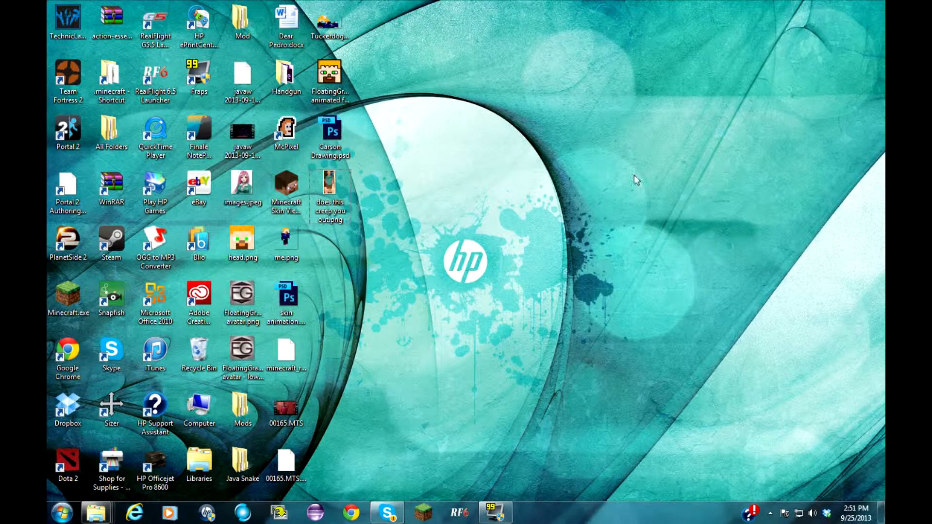
mouse_move(615, 169)
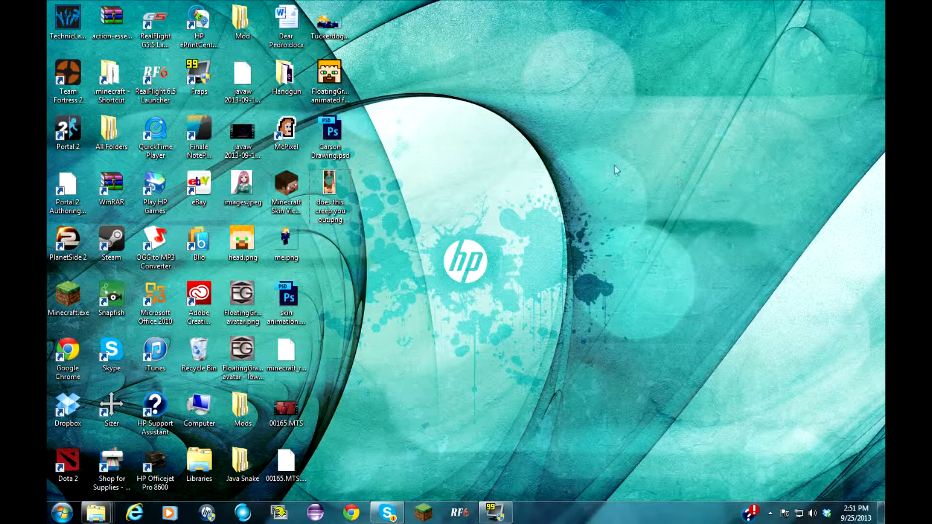
mouse_move(375, 121)
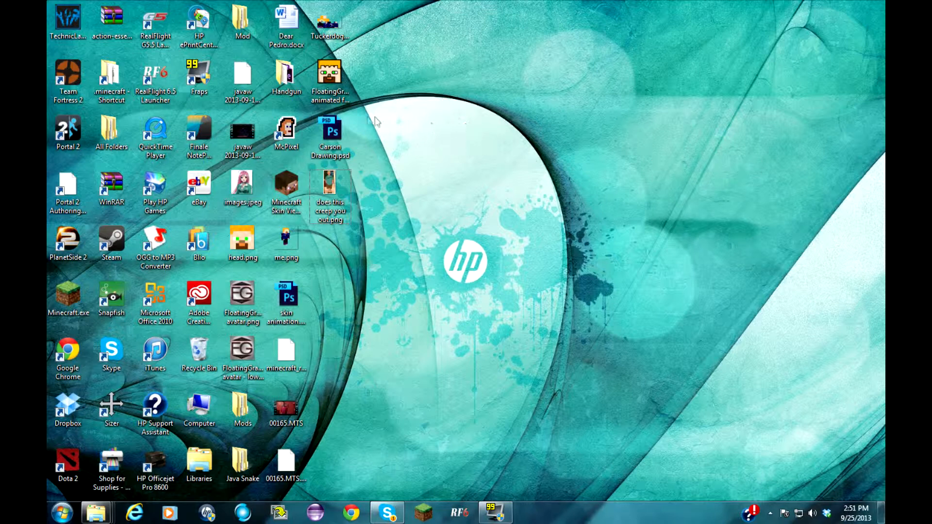
- Open the Start menu showing Adobe Photoshop CC (64 Bit) among recent programs
left_click(61, 511)
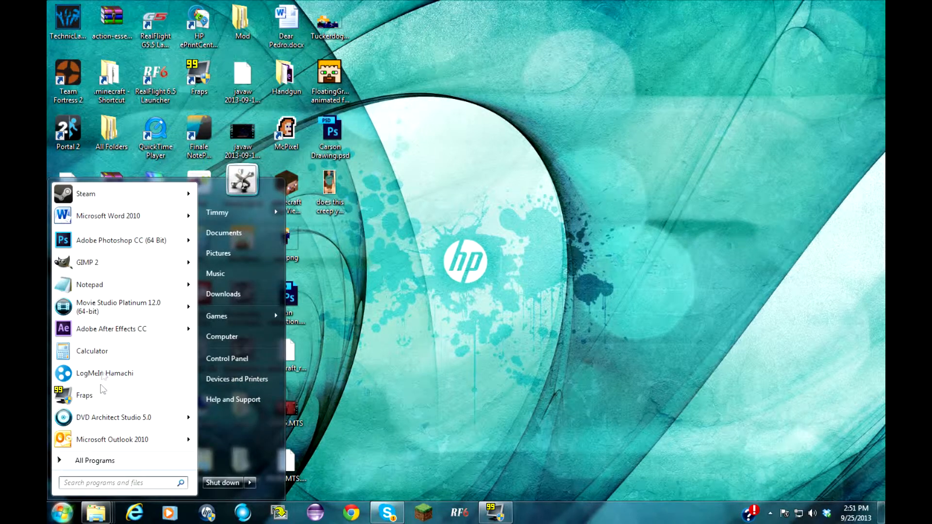
mouse_move(125, 240)
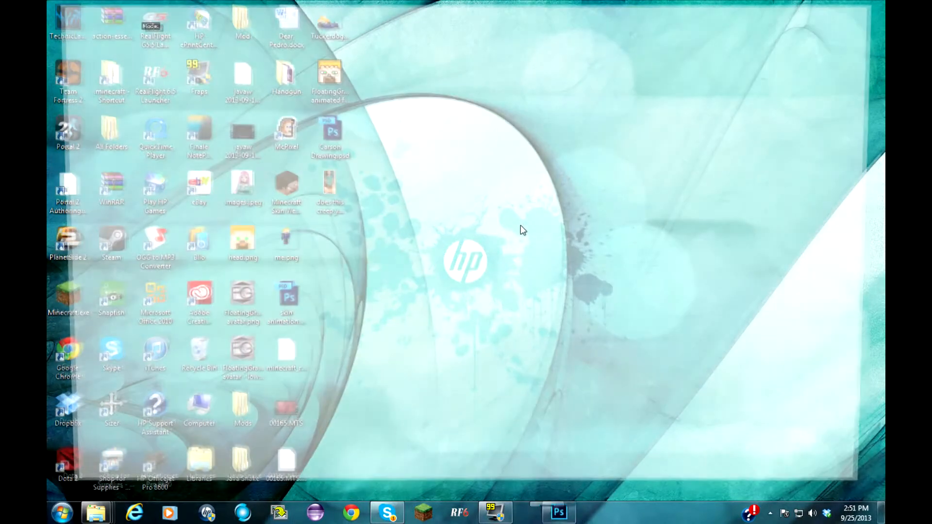
left_click(556, 513)
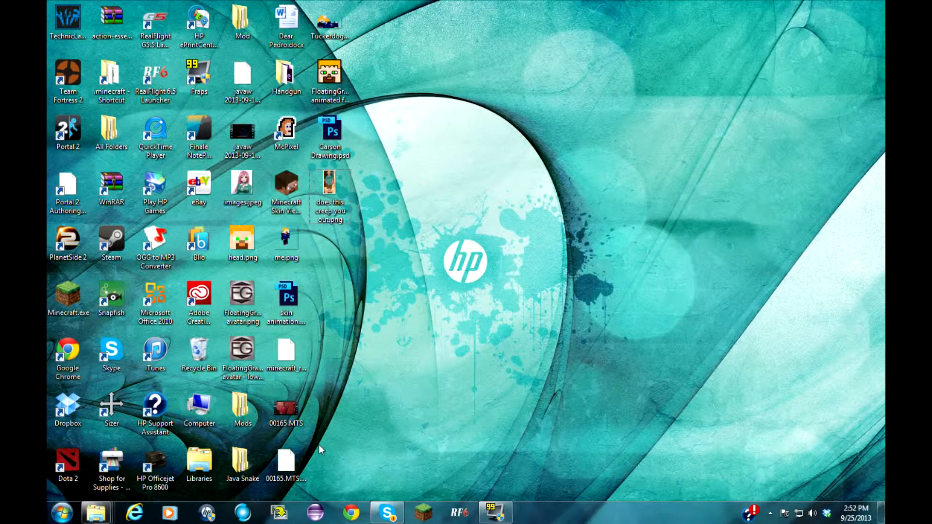
mouse_move(111, 341)
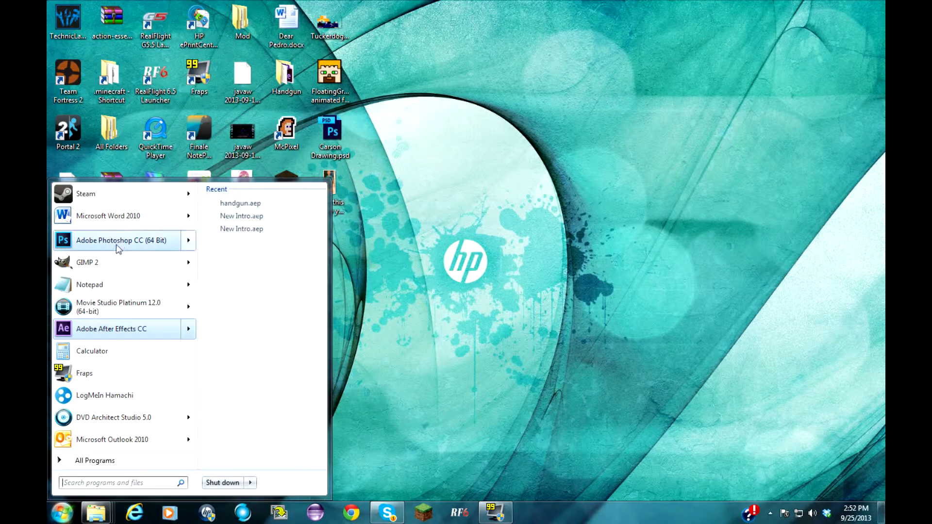
- Launch Adobe Photoshop CC and open File > New with default 7×5 inch settings
left_click(121, 240)
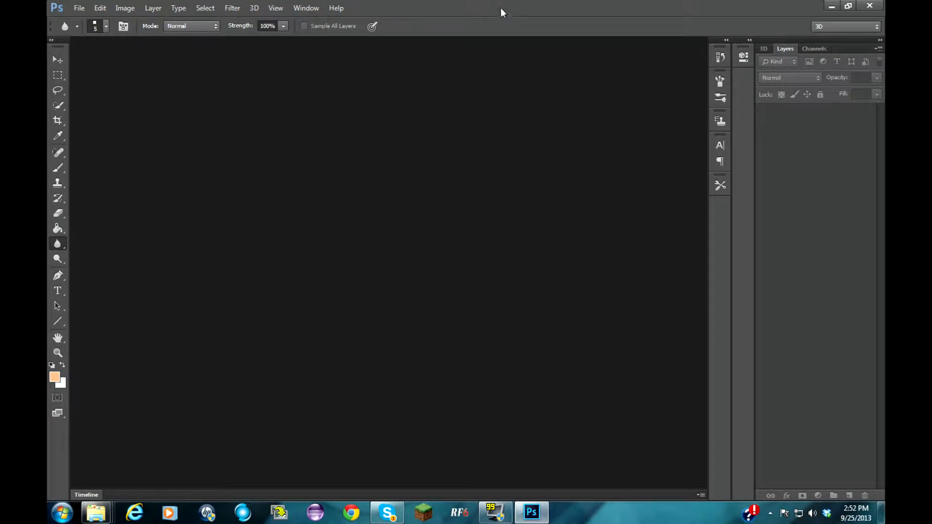
mouse_move(668, 96)
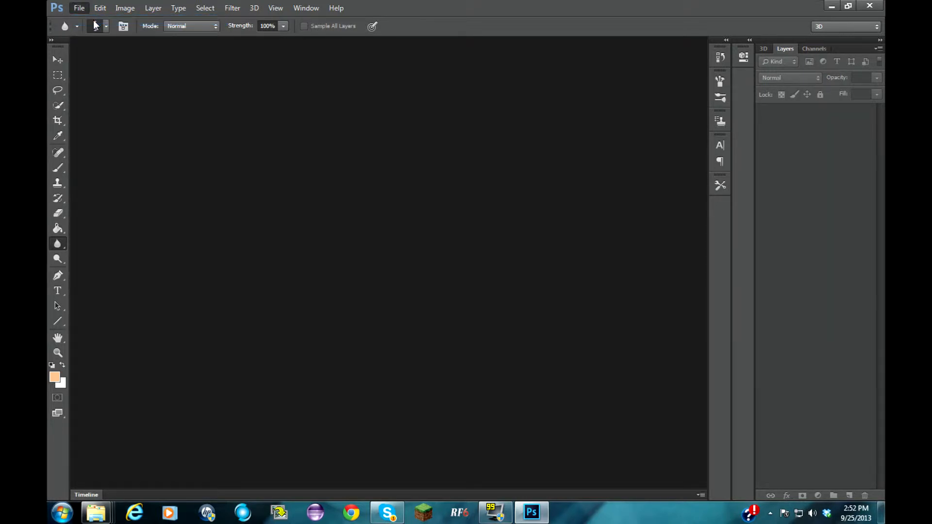
left_click(79, 8)
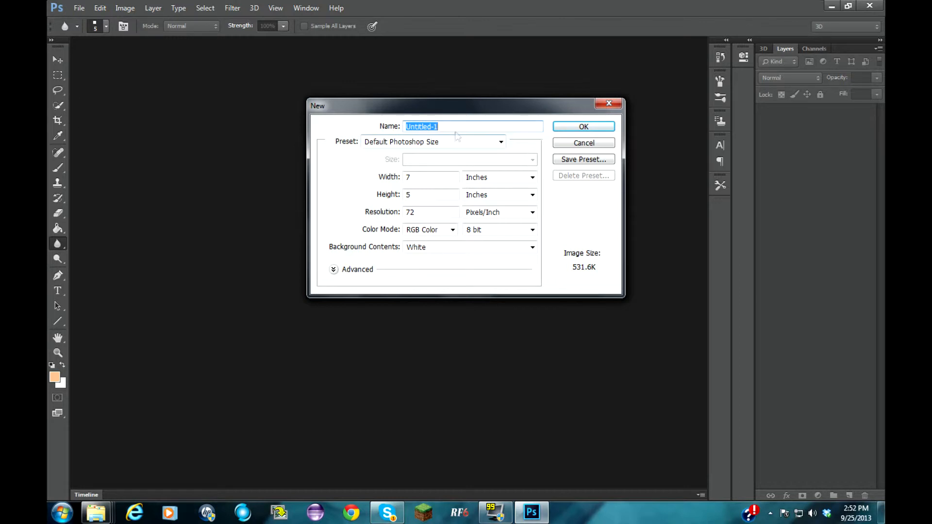
mouse_move(458, 134)
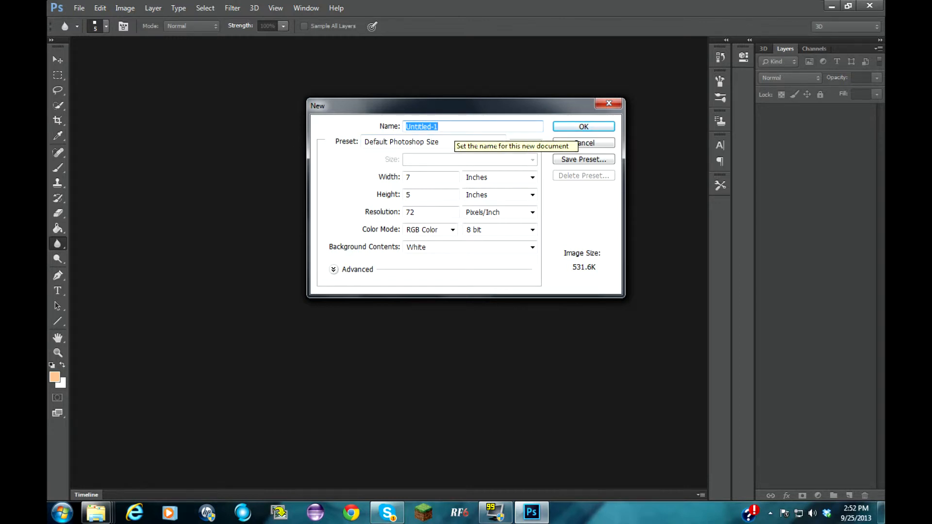